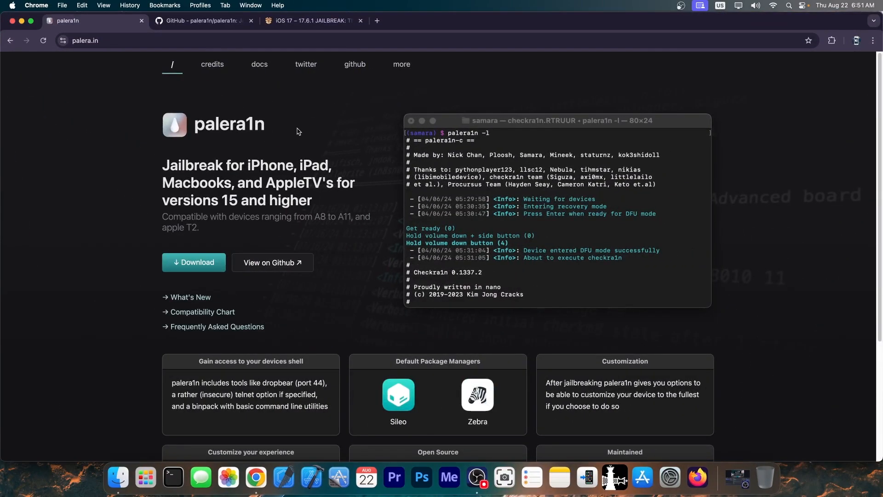
mouse_move(276, 119)
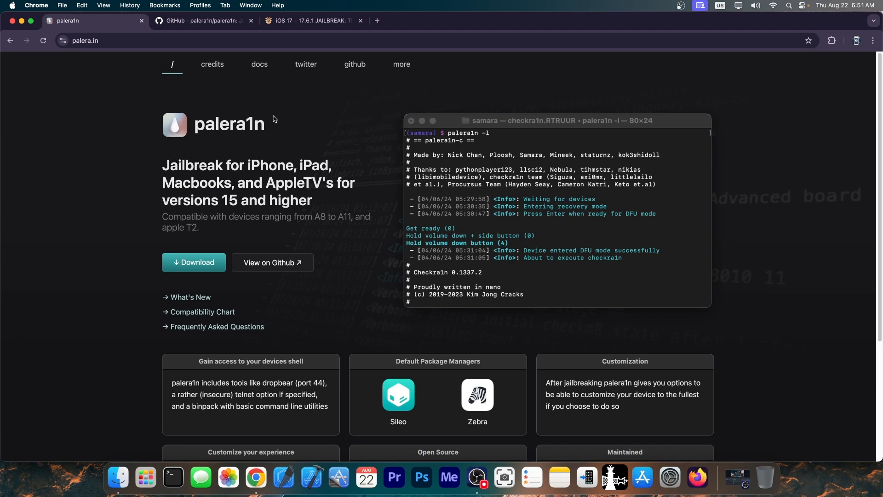
- Review the iOS 17 jailbreak guide's supported list and locate iPad (7th generation)
left_click(312, 20)
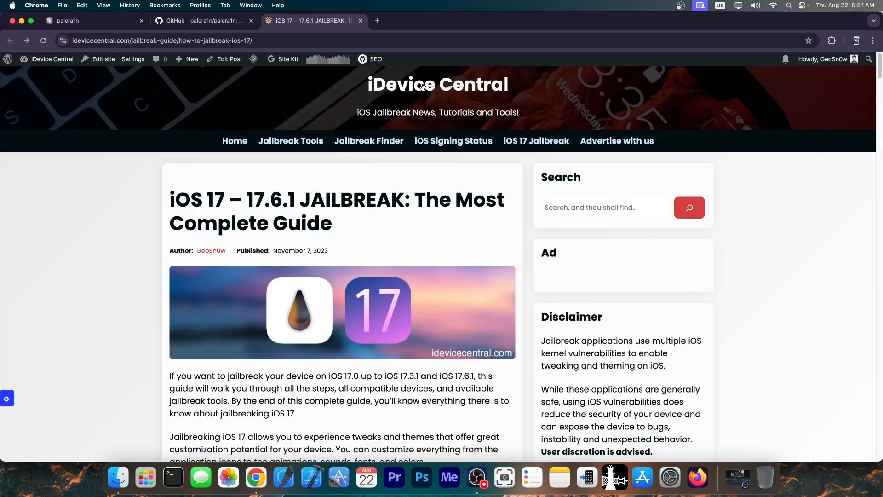
scroll("down", 3)
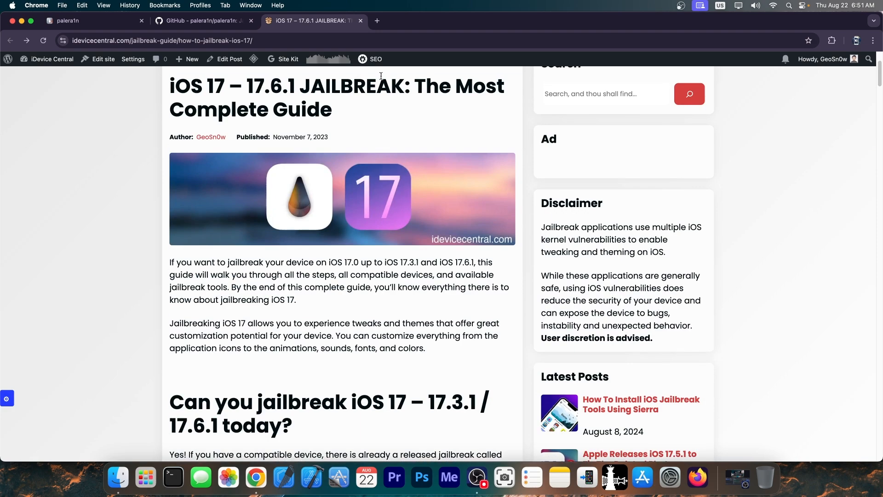
mouse_move(260, 93)
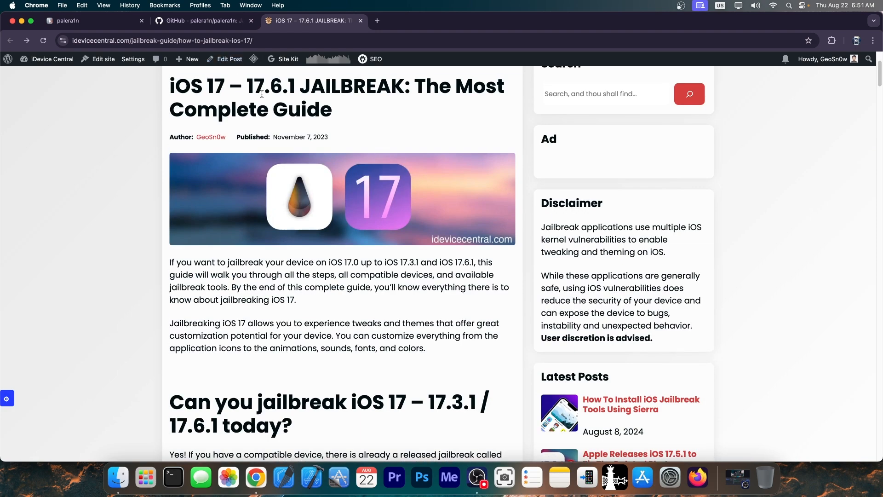
scroll("down", 3)
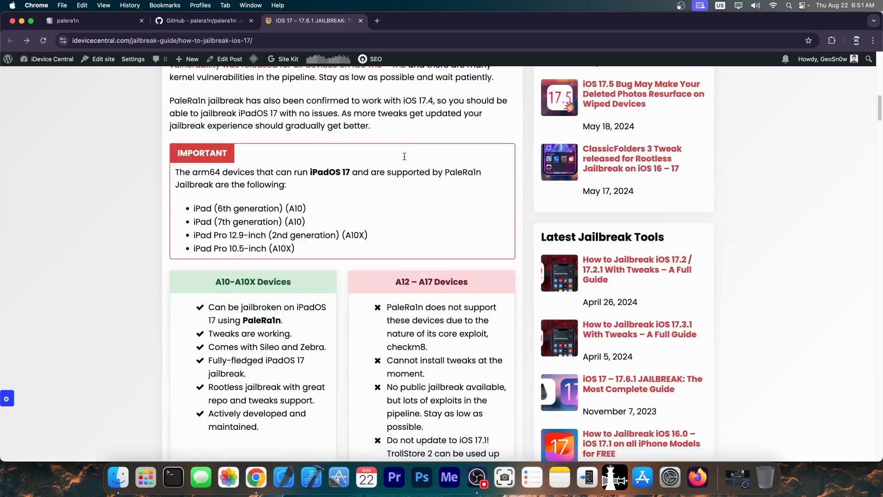
scroll("down", 3)
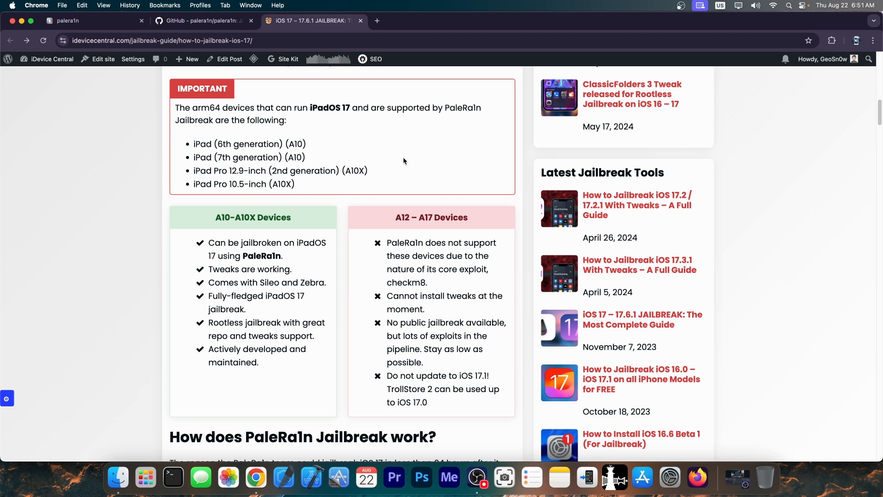
double_click(237, 158)
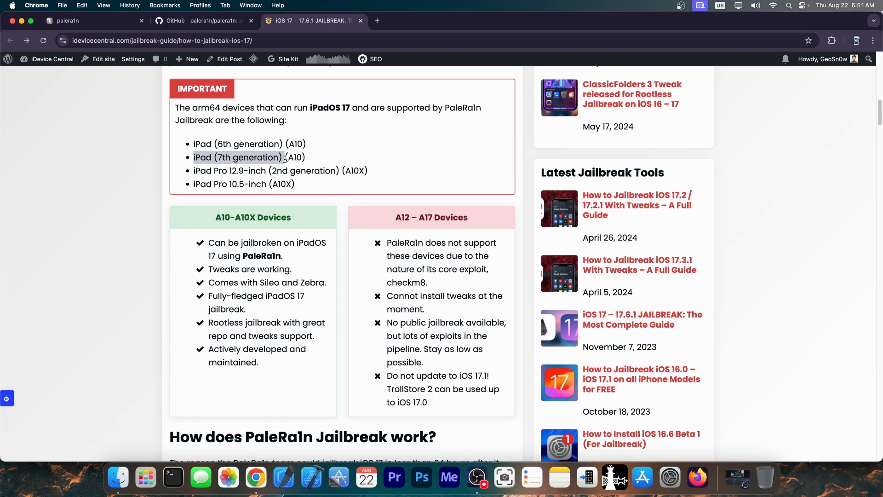
- Glance at the palera1n GitHub repository, return to the homepage and reach the download page
left_click(203, 20)
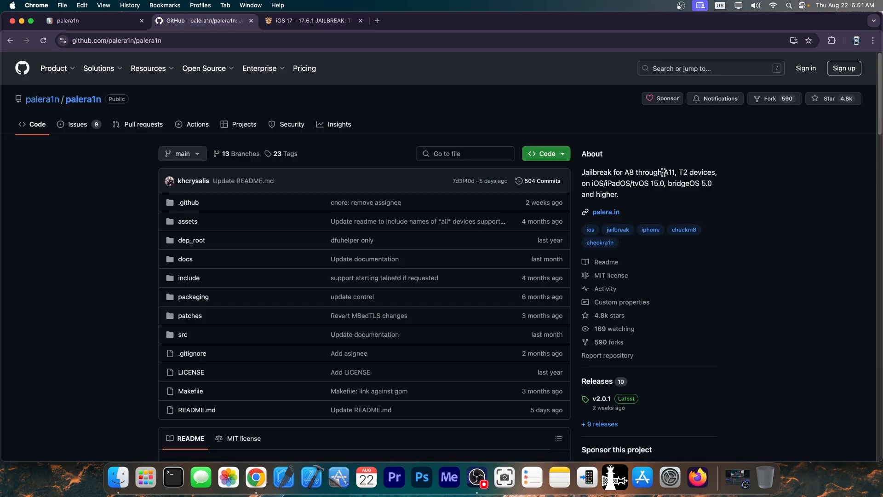
scroll("down", 3)
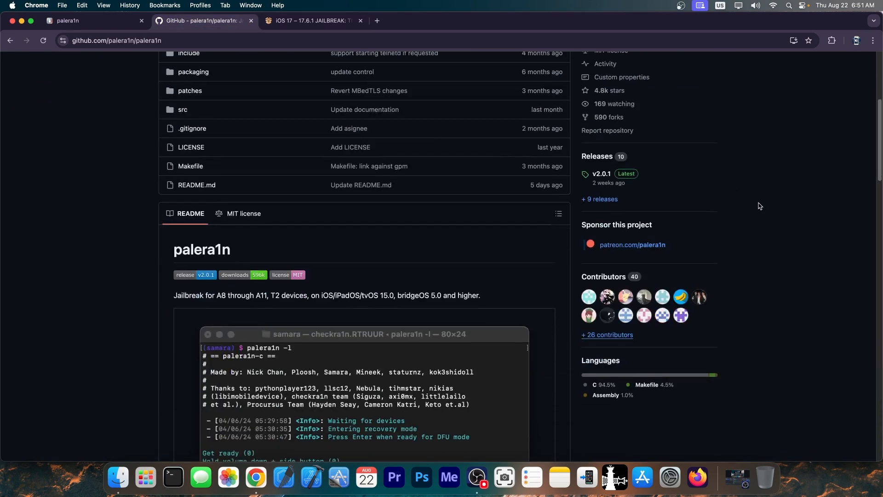
left_click(67, 20)
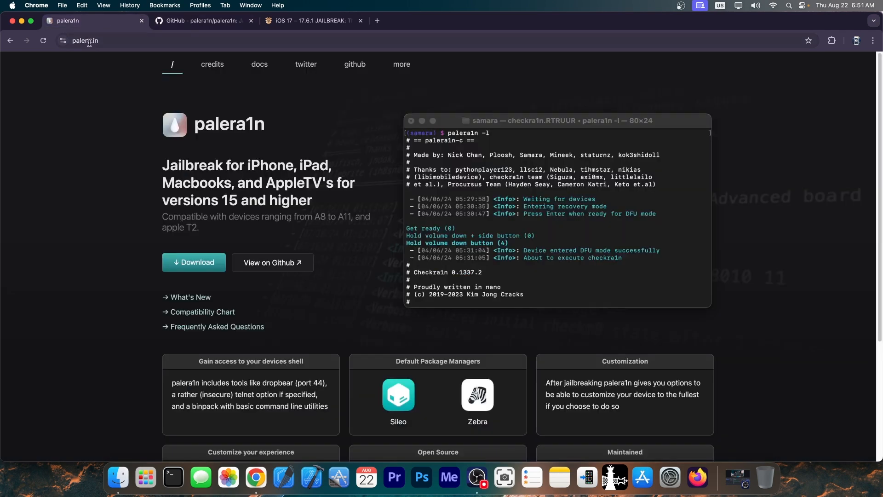
left_click(194, 263)
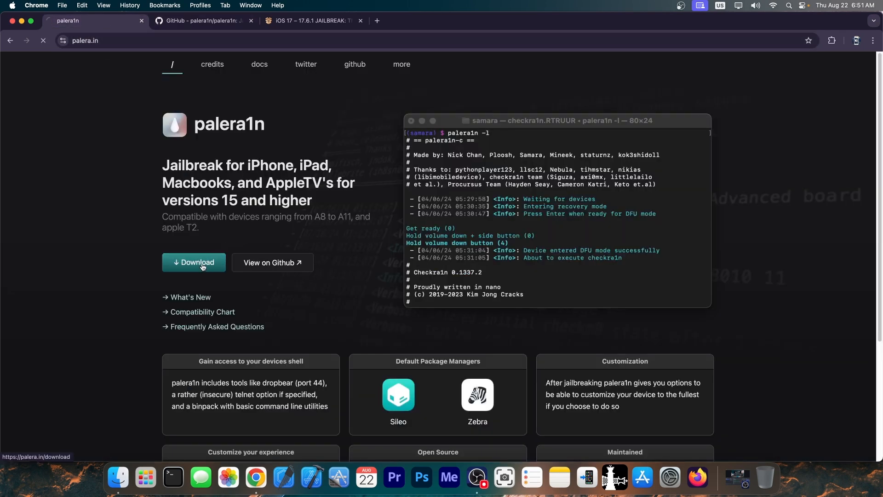
left_click(194, 262)
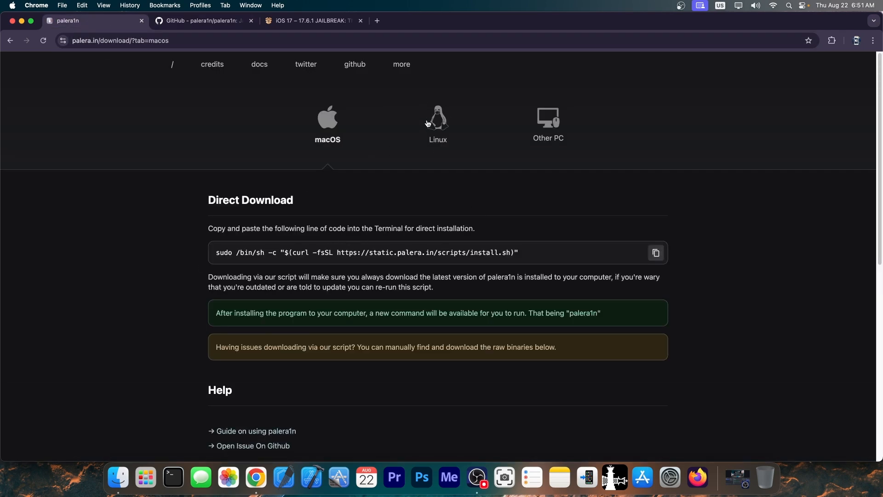
- Browse the Linux and Other PC instructions, then show the macOS curl install command
left_click(438, 123)
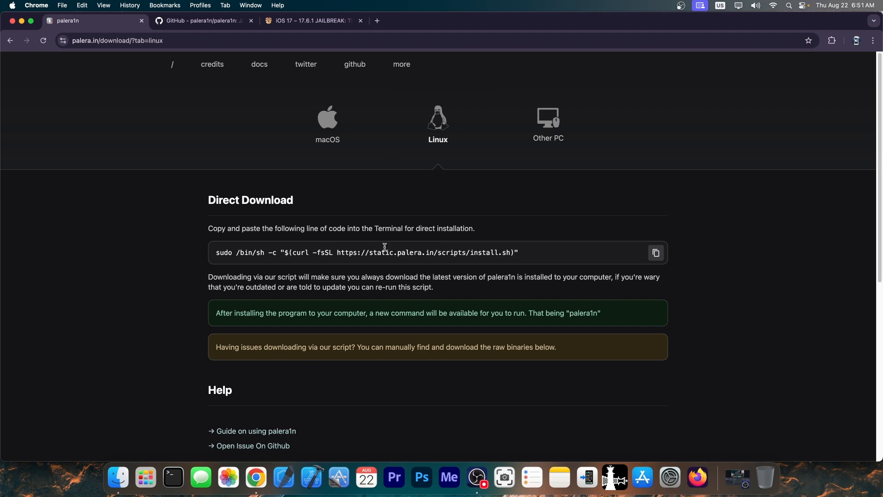
left_click(547, 123)
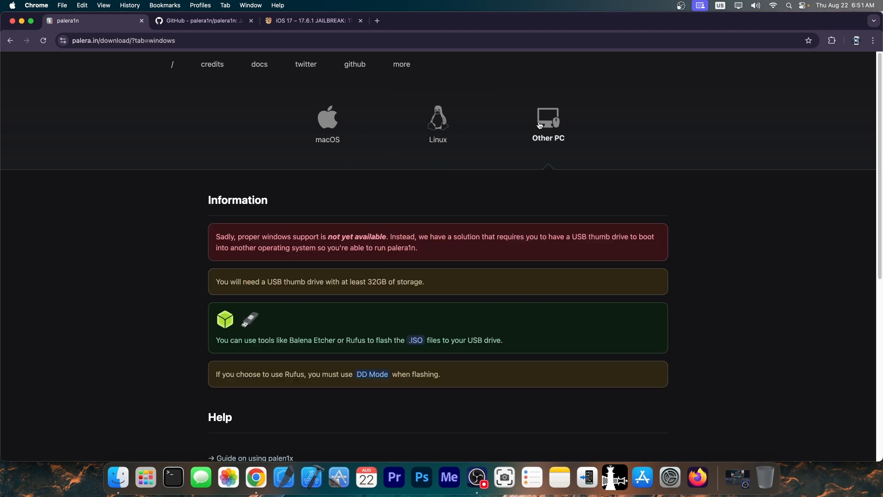
mouse_move(535, 124)
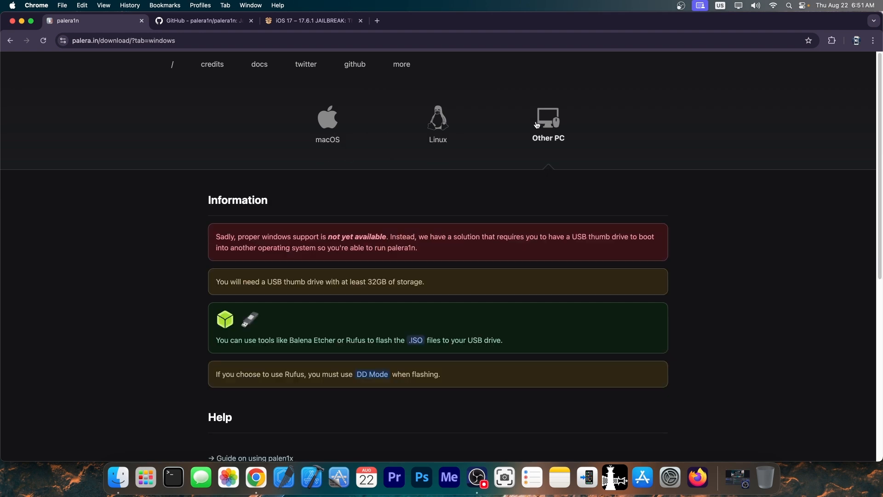
left_click(327, 124)
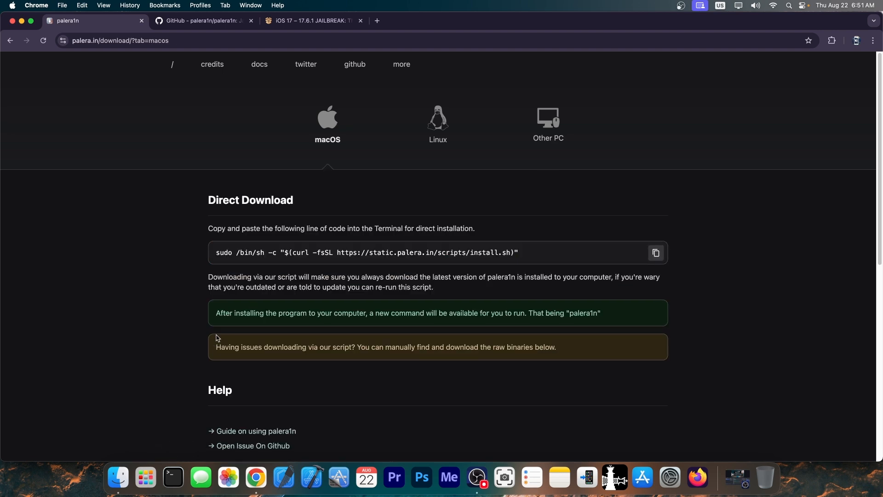
left_click(655, 252)
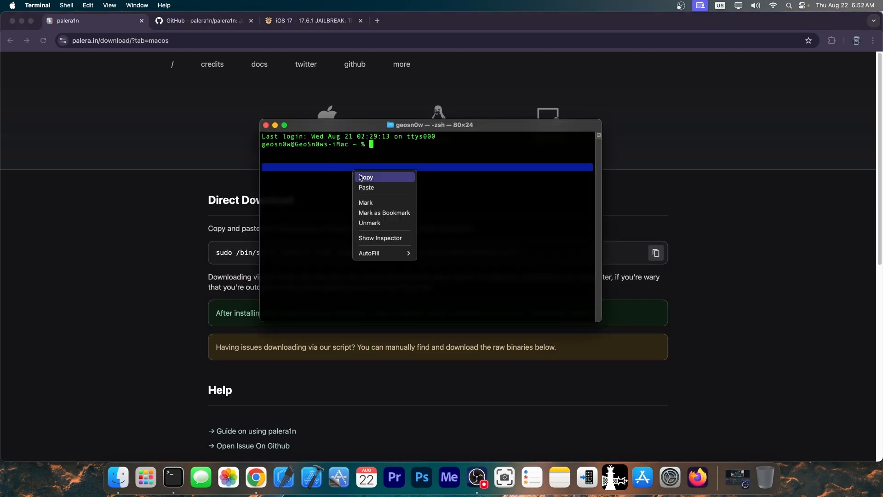
- Run the pasted palera1n curl install script, installing v2.0.1 into /usr/local/bin
left_click(367, 187)
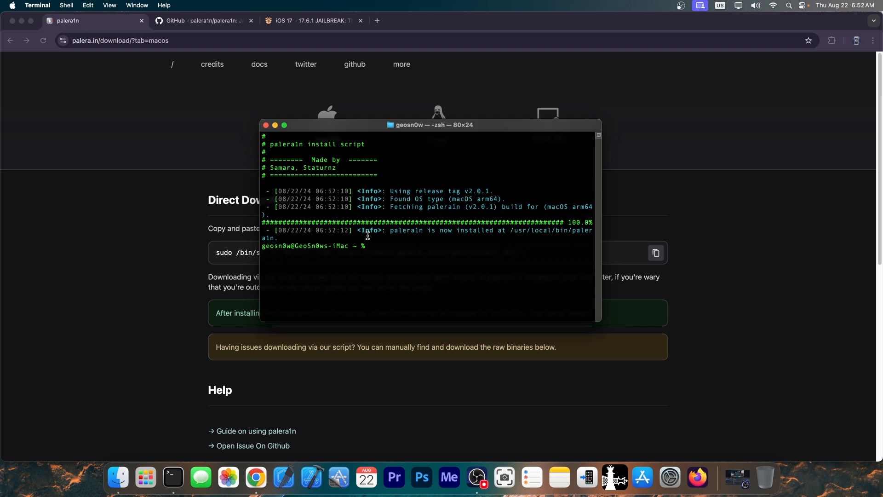
mouse_move(482, 209)
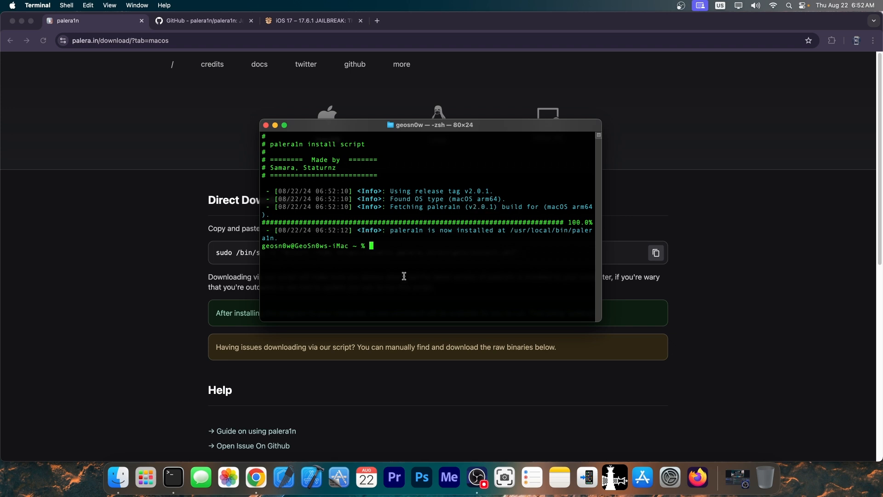
- Run palera1n bare to get the rootful/rootless prompt, then begin a new palera1n command with a flag
type("palera1n")
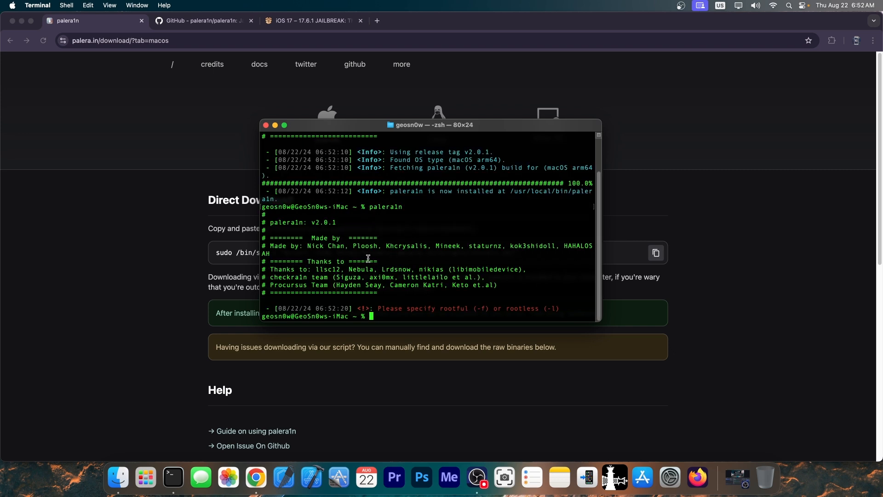
type("palera1n")
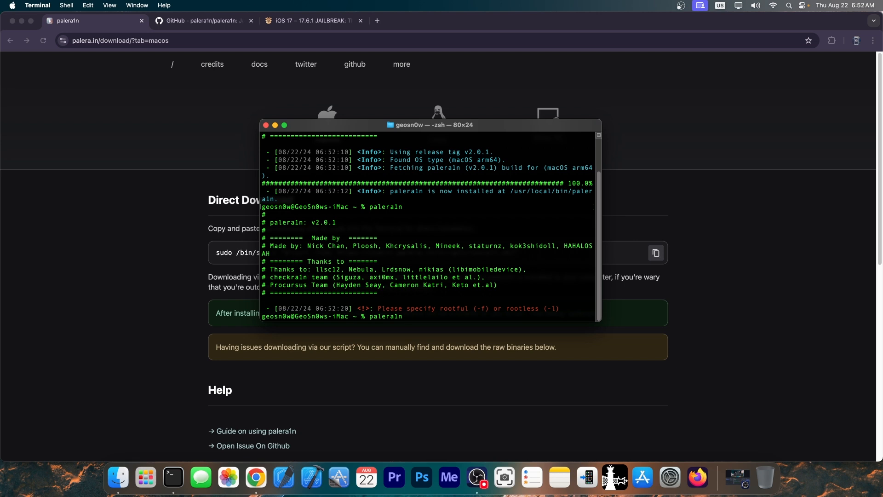
type("-")
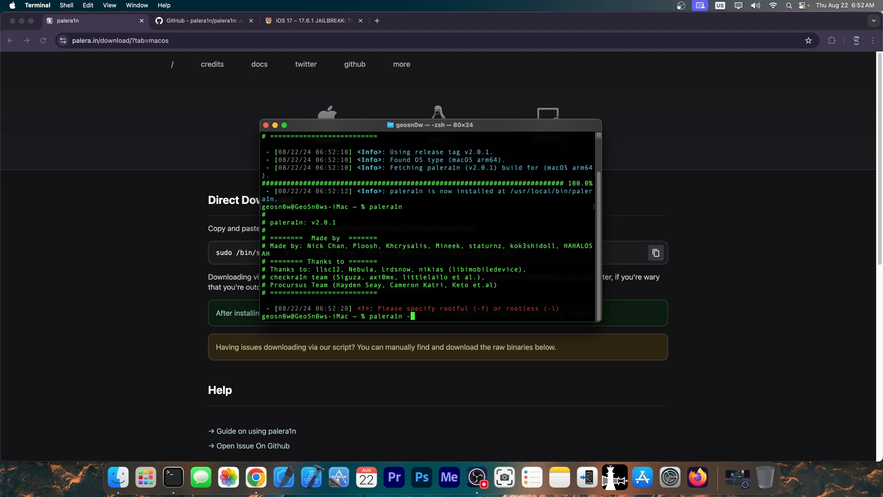
- Run palera1n -l through checkm8, PongoOS and kernel boot until the jailbroken iPad shows Sileo
type("l")
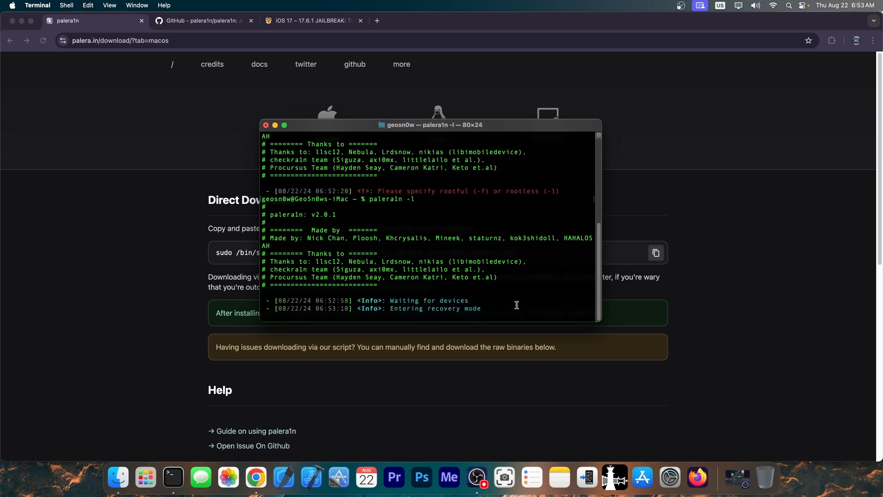
mouse_move(531, 278)
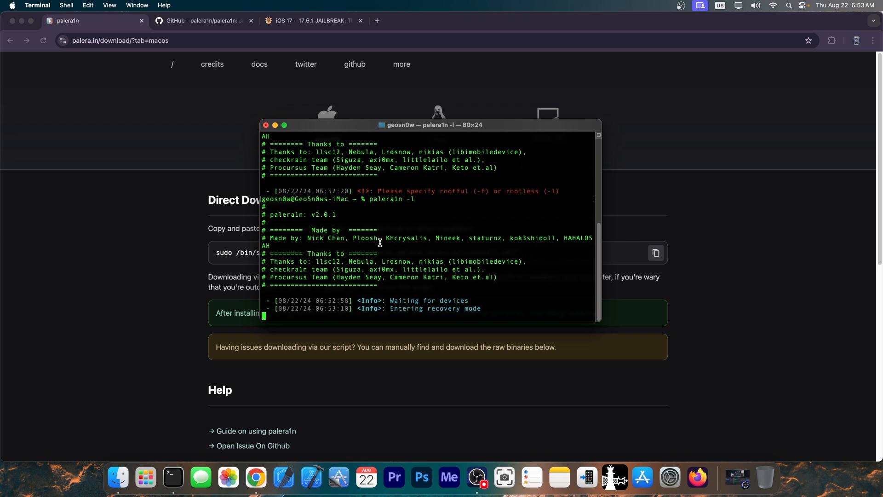
mouse_move(384, 243)
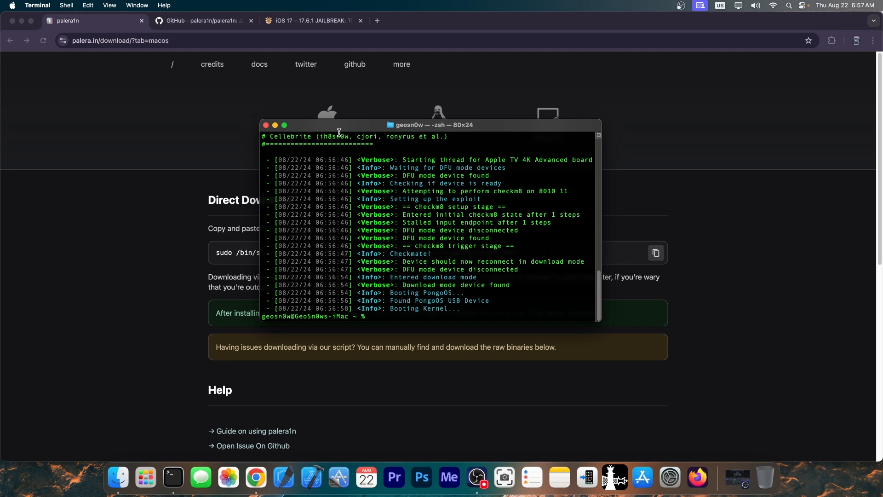
left_click_drag(340, 124, 108, 72)
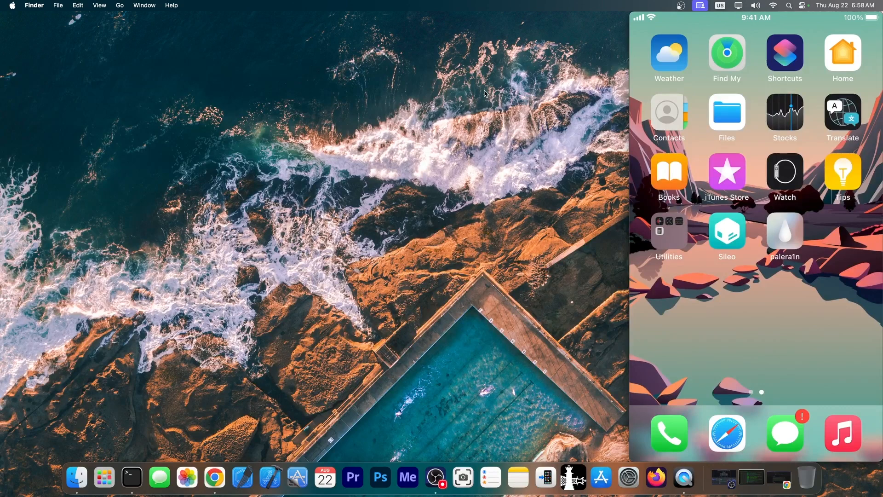
- Launch Sileo on the mirrored iPad and browse its Featured store
left_click(784, 231)
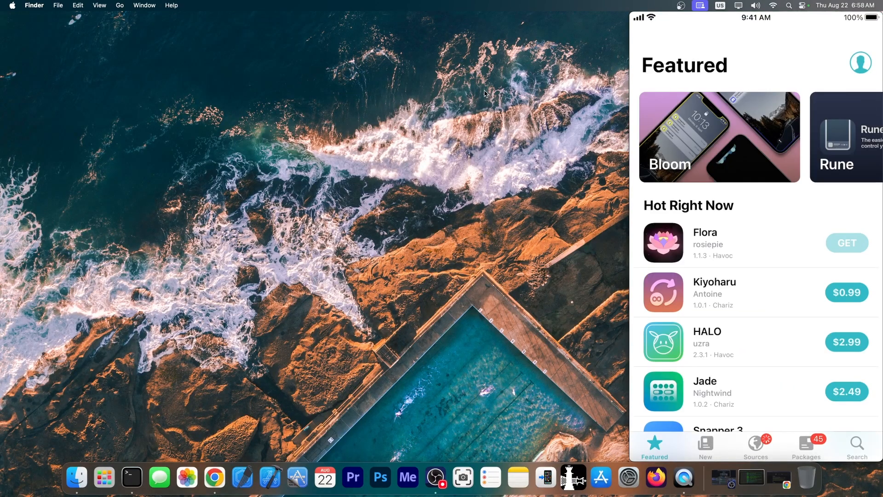
scroll("down", 3)
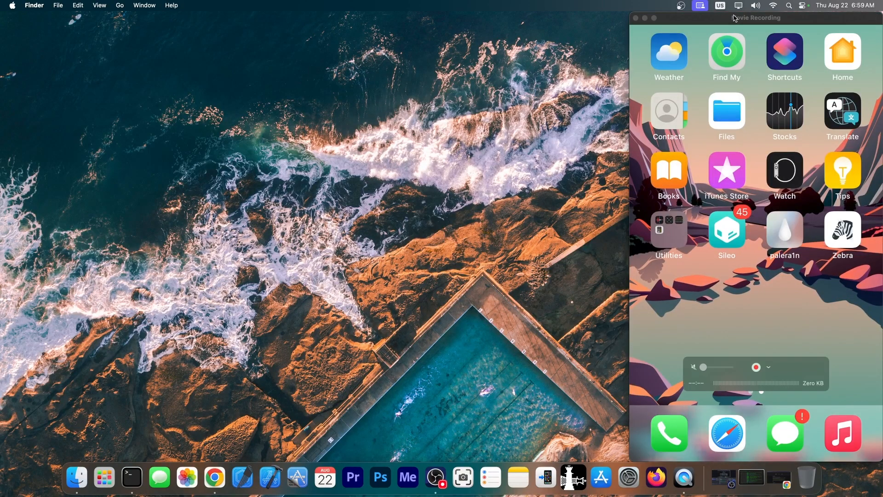
- Close the iPad mirror, return to the palera1n homepage and the iOS 17 guide's supported-iPad list
left_click(636, 17)
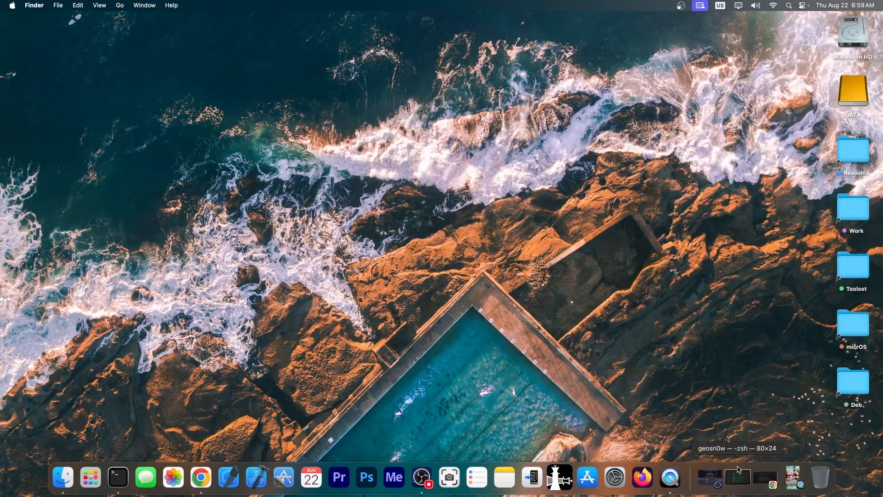
left_click(199, 478)
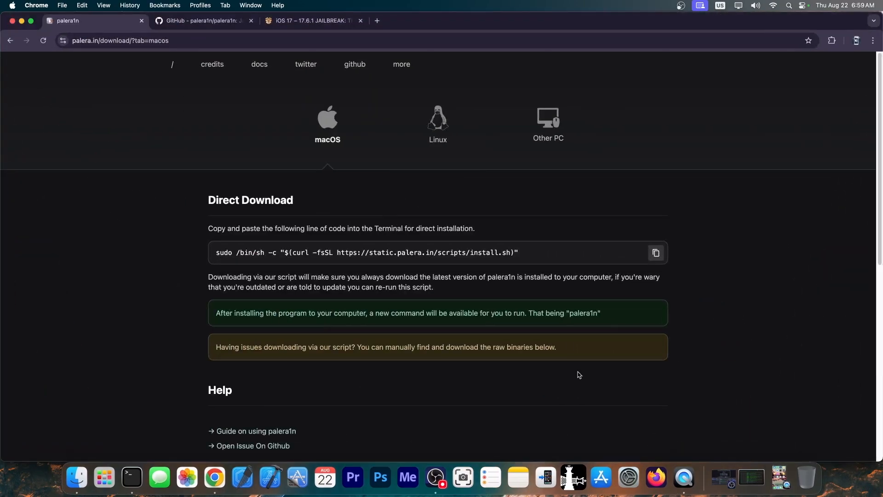
left_click(172, 64)
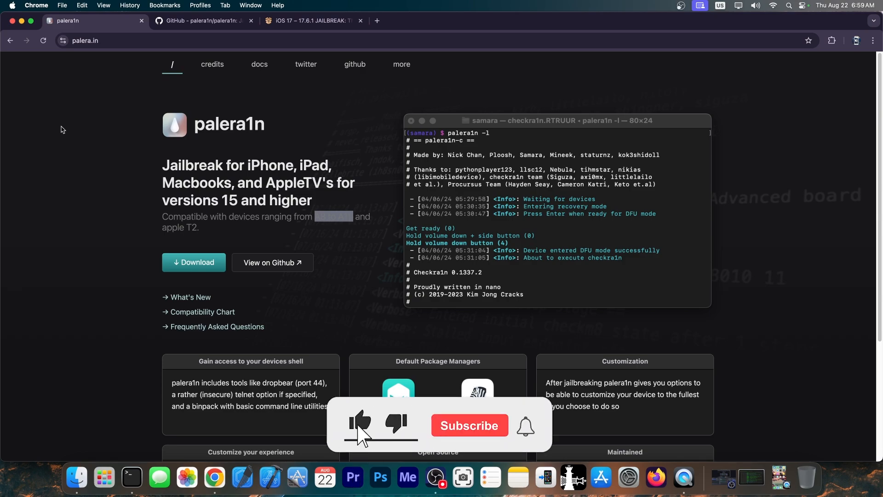
left_click(312, 21)
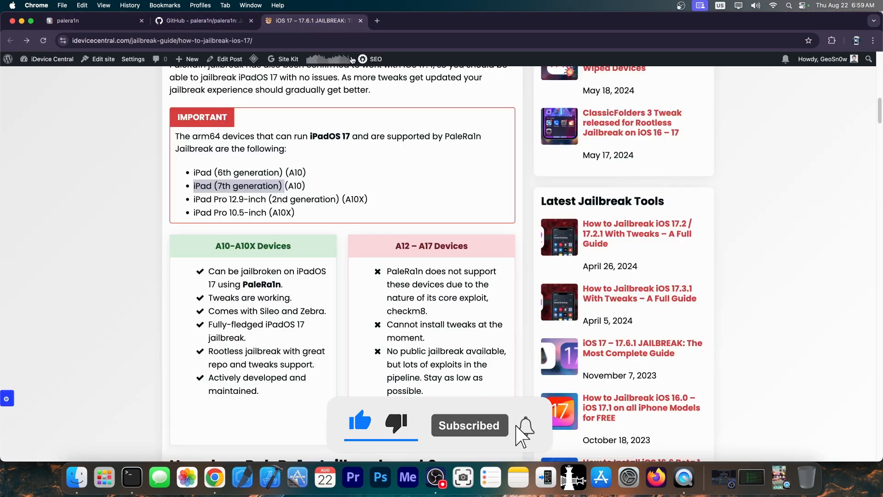